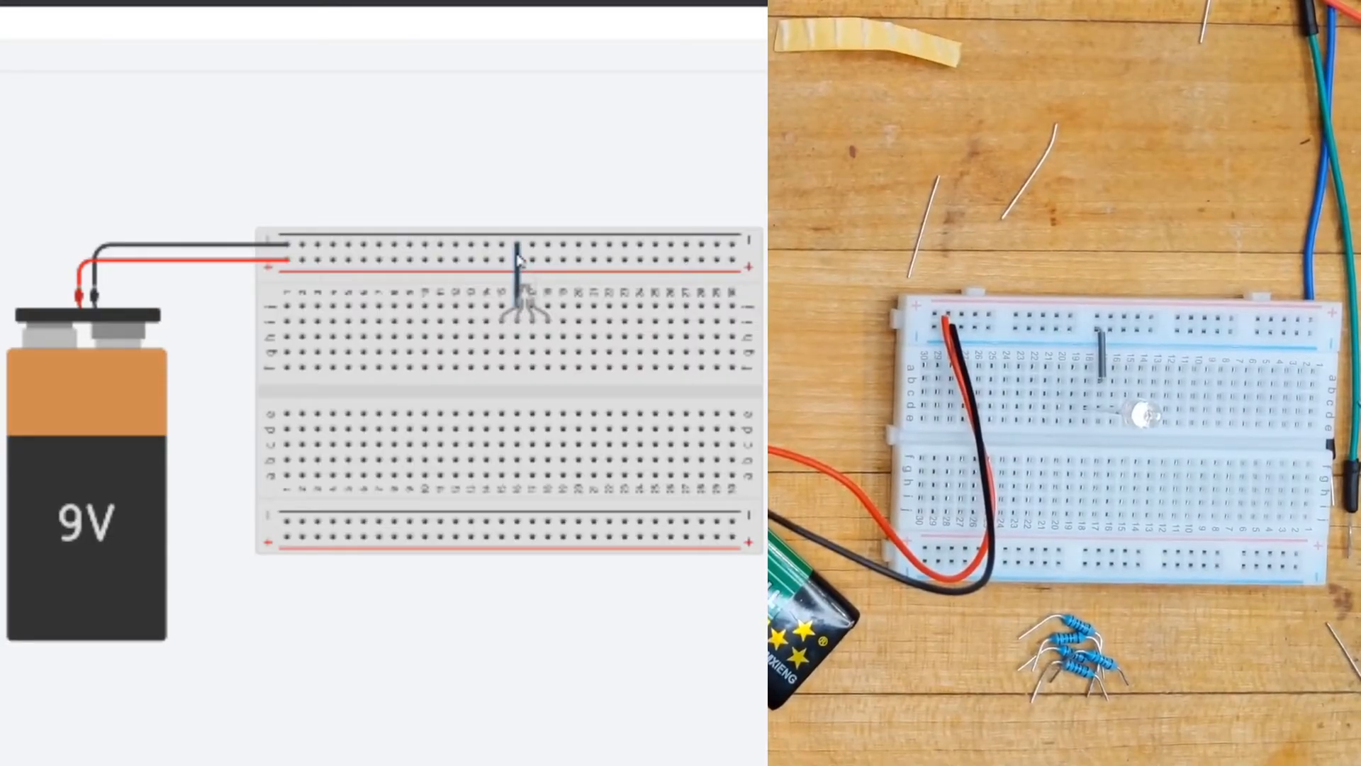
Step: Start a new wire from the breadboard hole in the LED leg's column
click(531, 262)
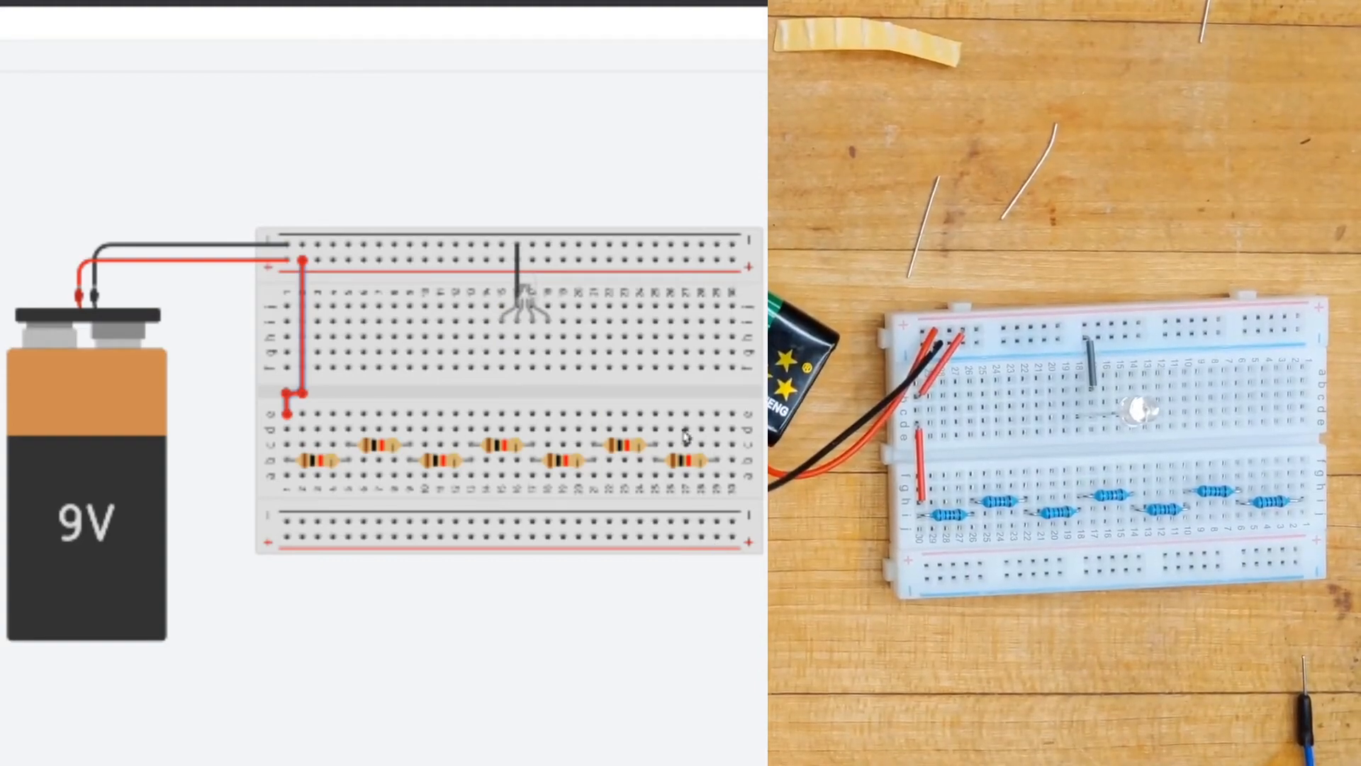
click(502, 337)
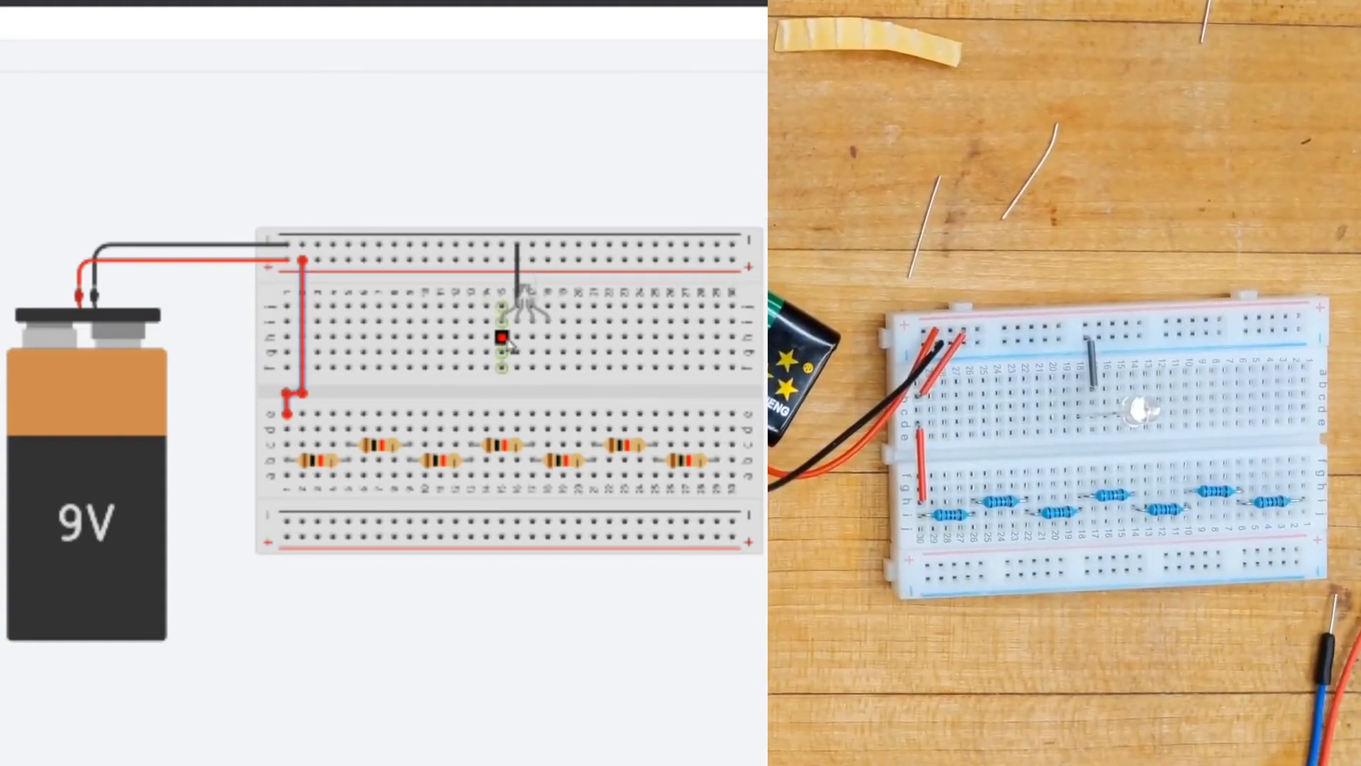